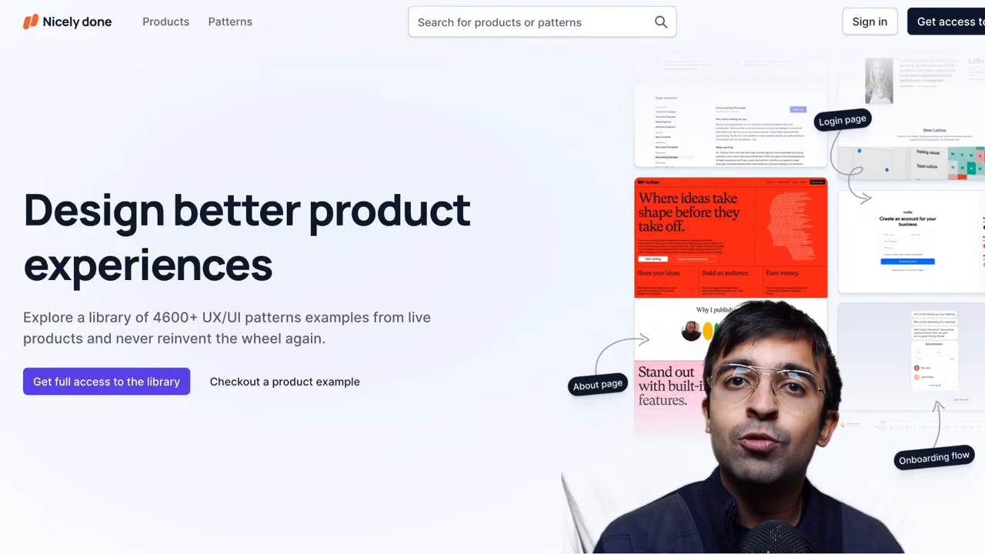
Scroll through the Nicely done page of UX examples and back toward the top
scroll("down", 3)
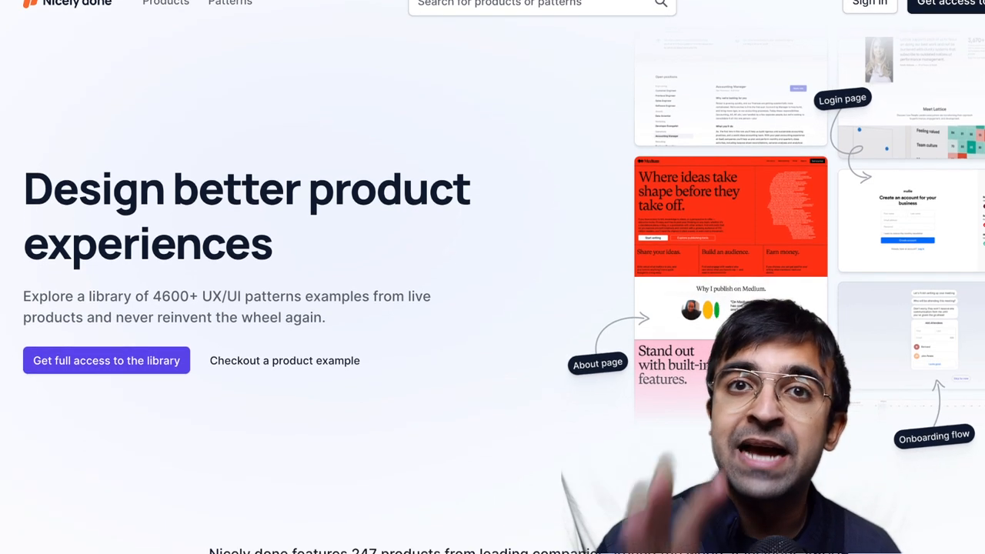
scroll("down", 3)
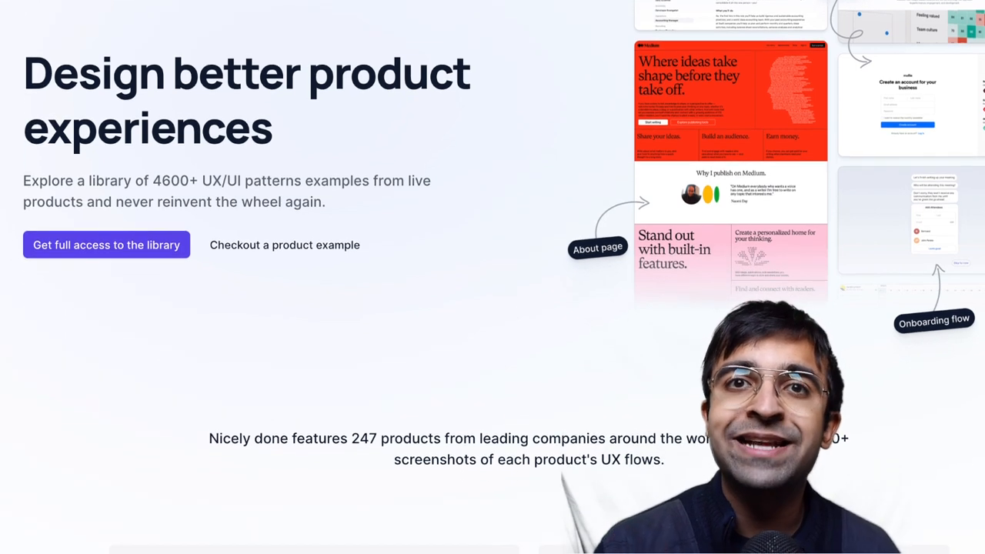
scroll("down", 3)
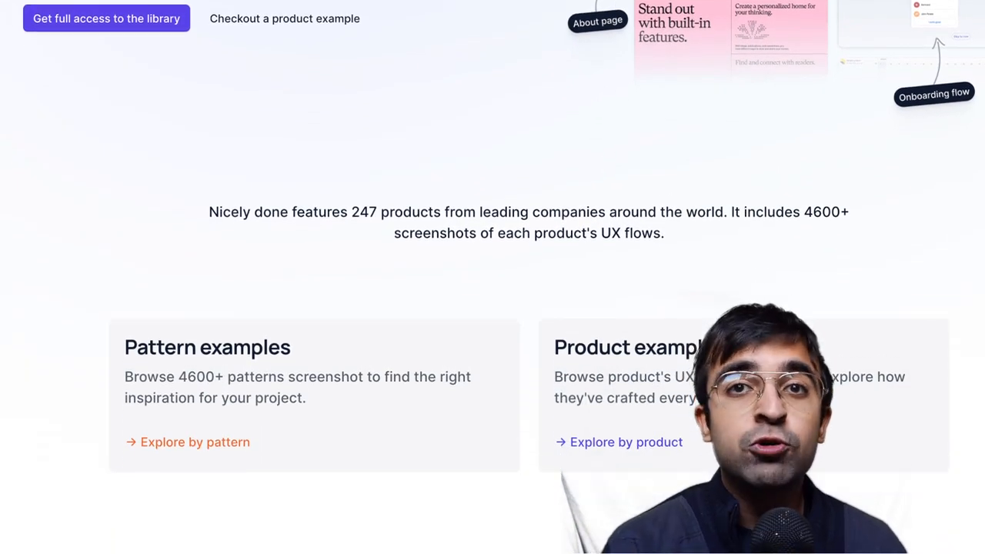
scroll("down", 3)
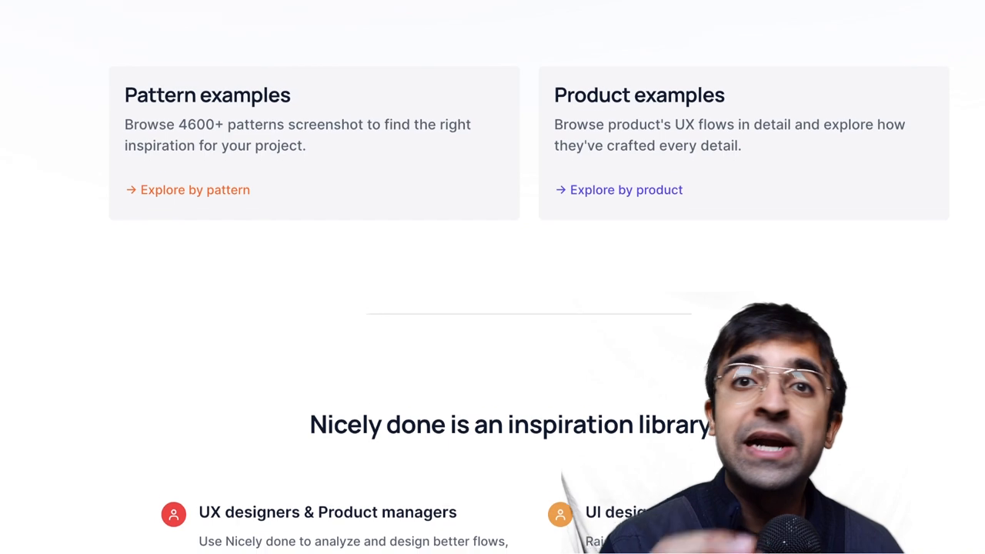
scroll("down", 3)
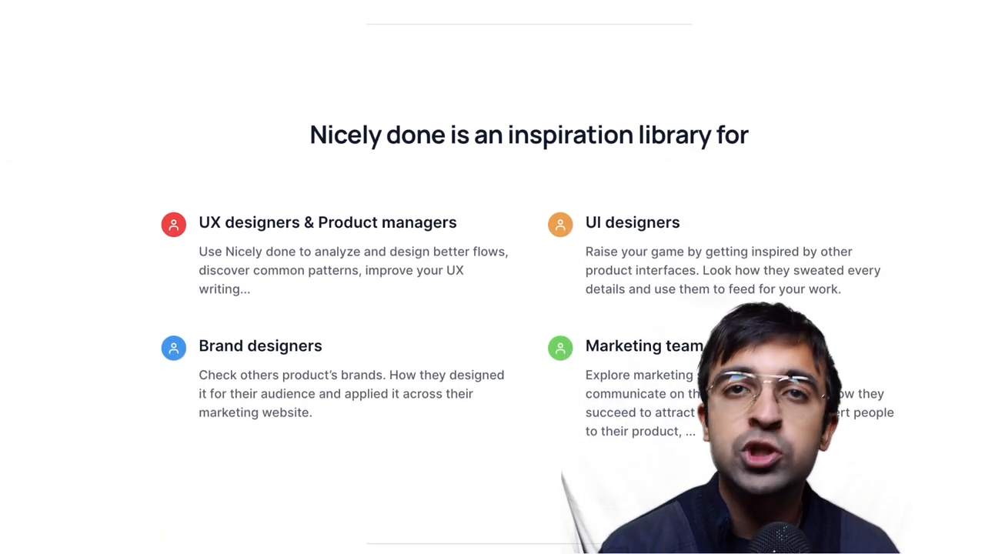
scroll("down", 3)
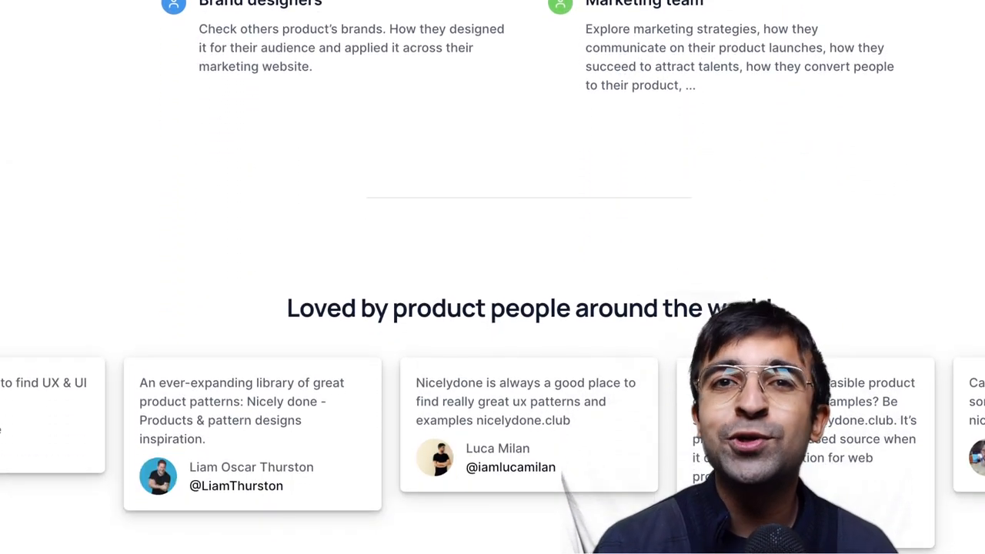
scroll("down", 3)
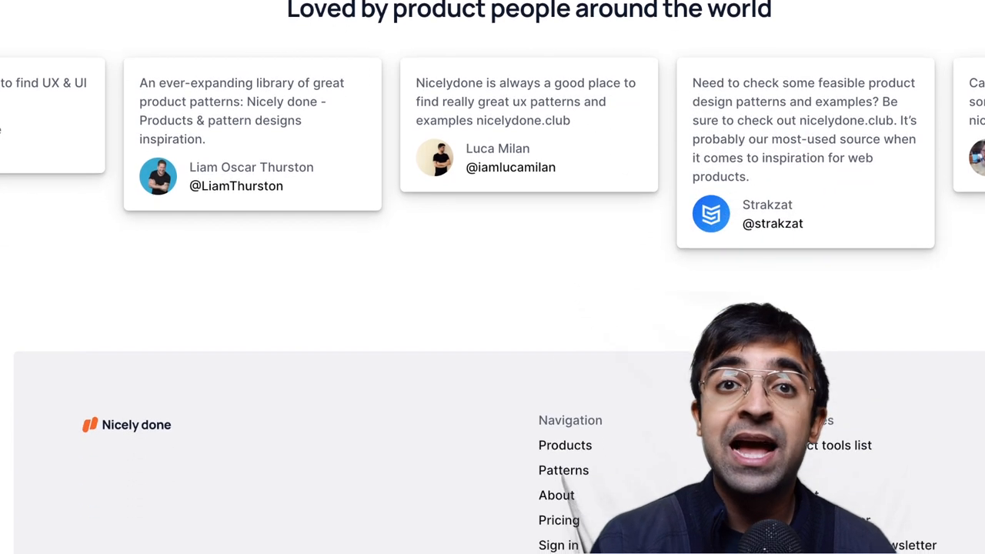
scroll("up", 3)
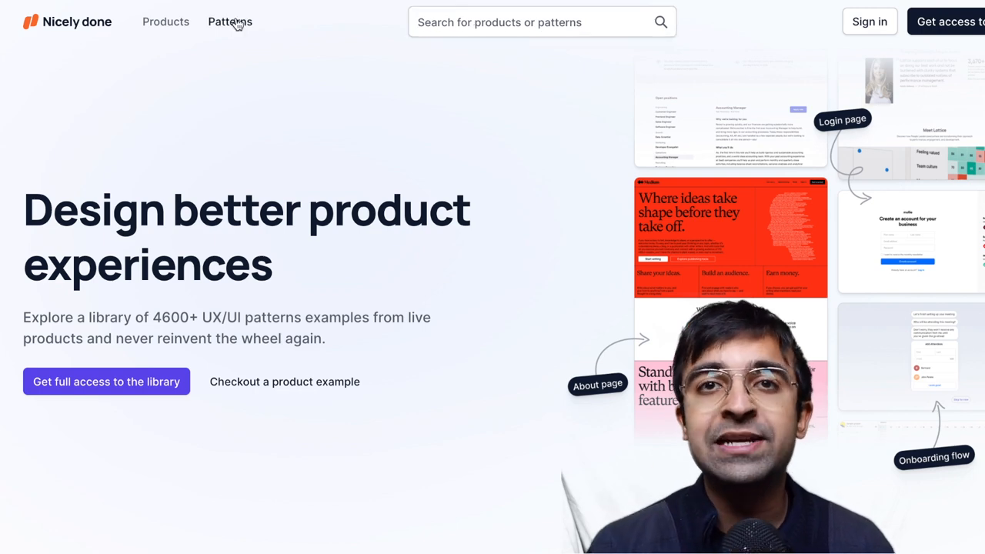
Go to Browse by patterns and scroll the pattern list from the Marketing examples
left_click(229, 22)
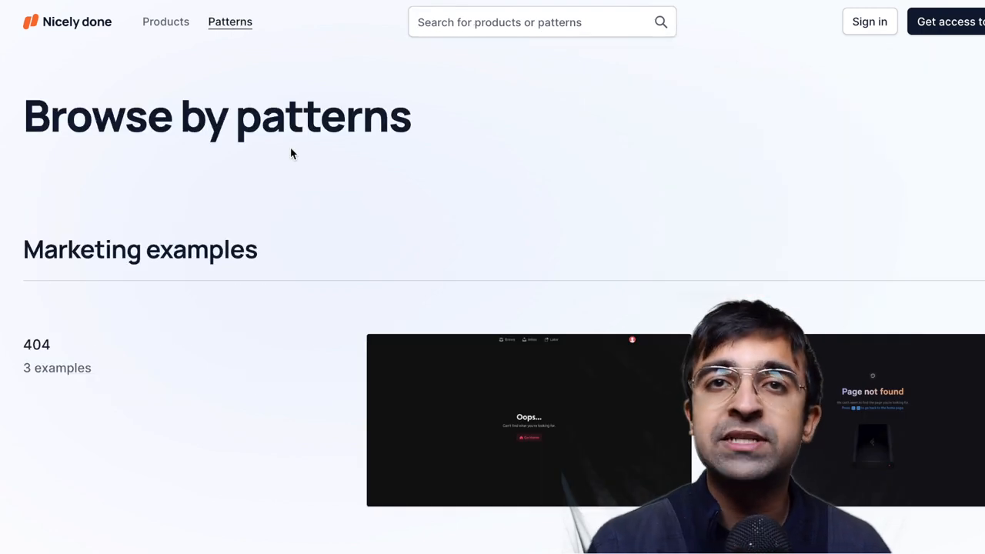
scroll("down", 3)
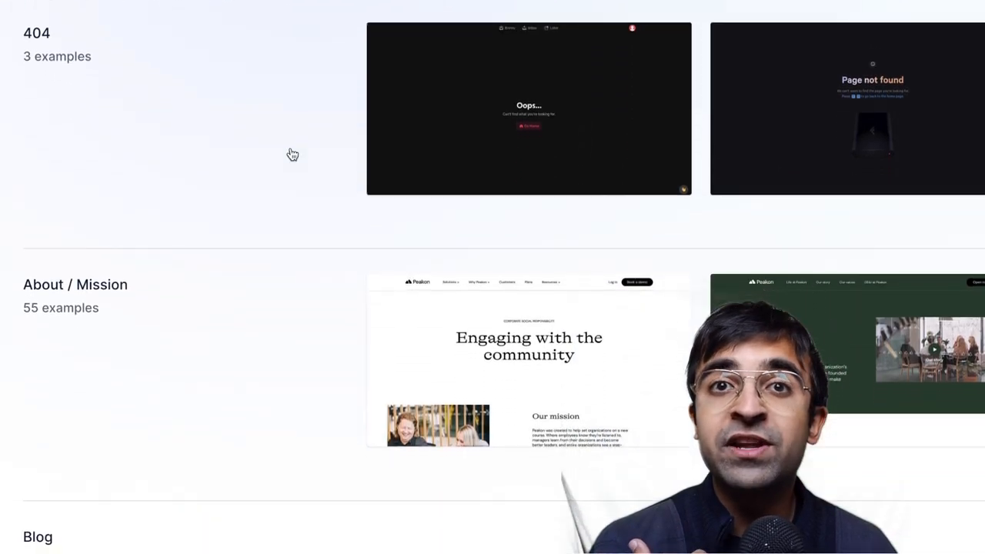
scroll("down", 3)
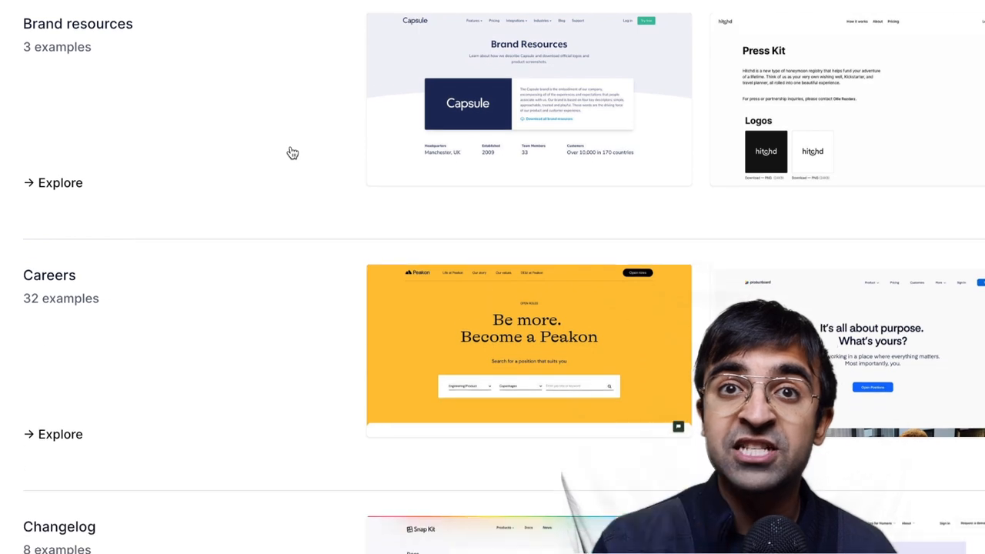
scroll("down", 3)
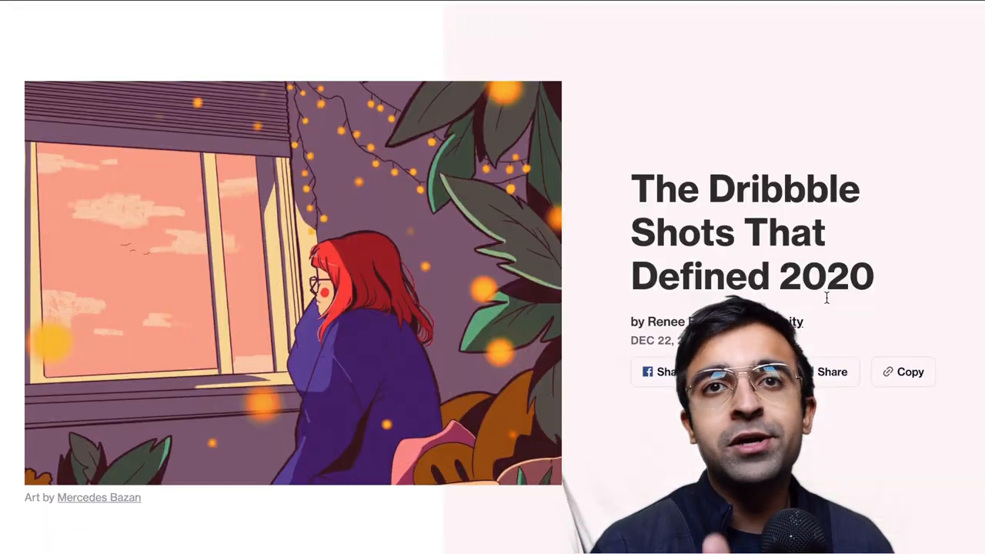
scroll("down", 3)
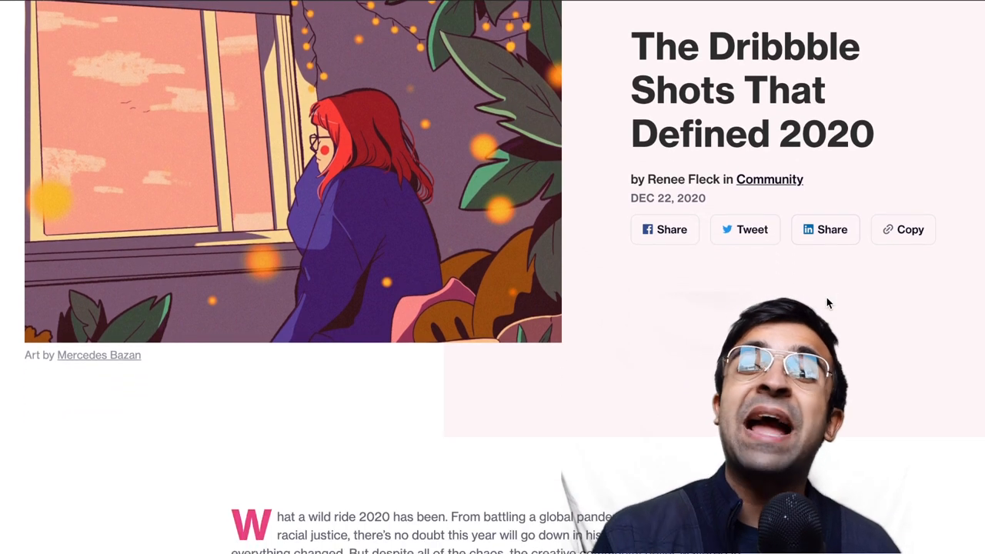
scroll("down", 3)
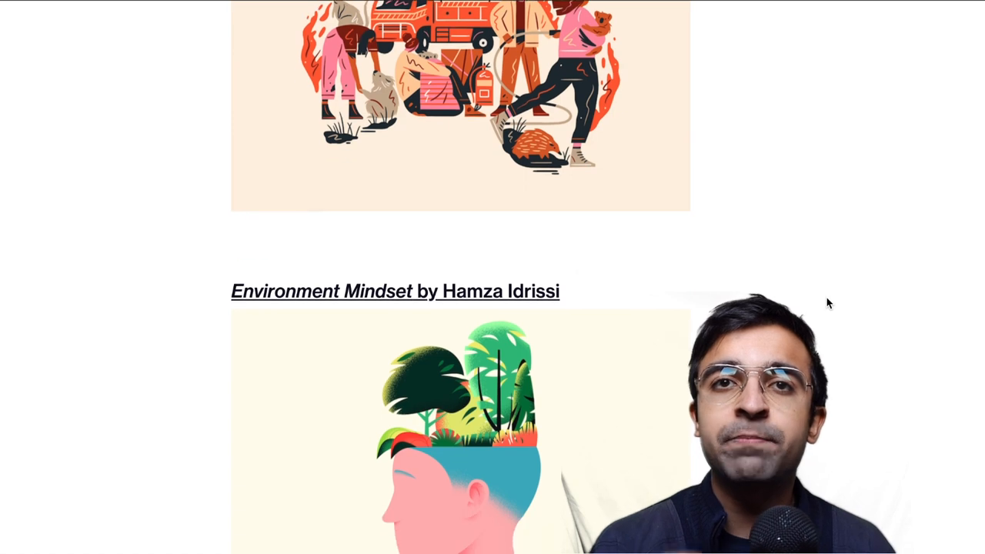
scroll("down", 3)
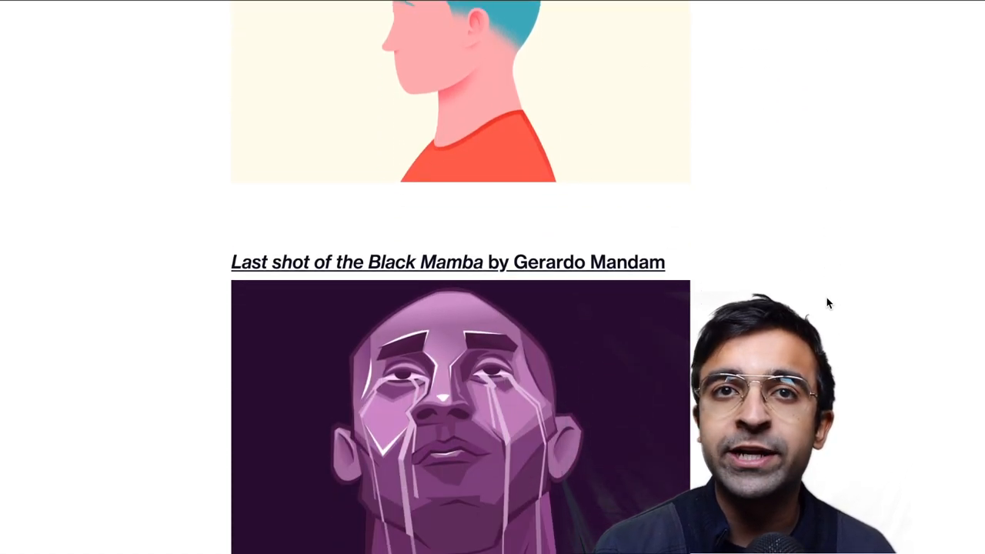
scroll("down", 3)
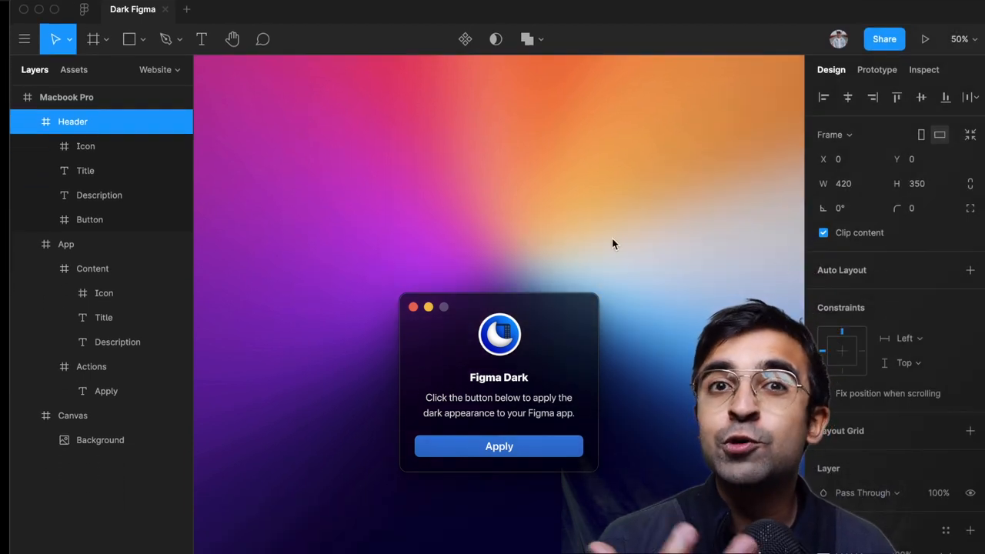
mouse_move(643, 60)
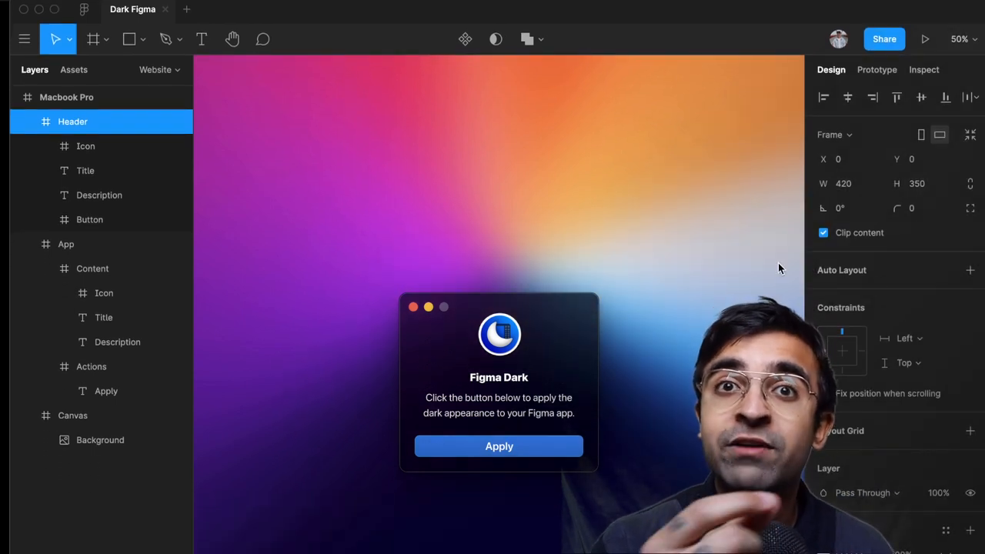
mouse_move(631, 68)
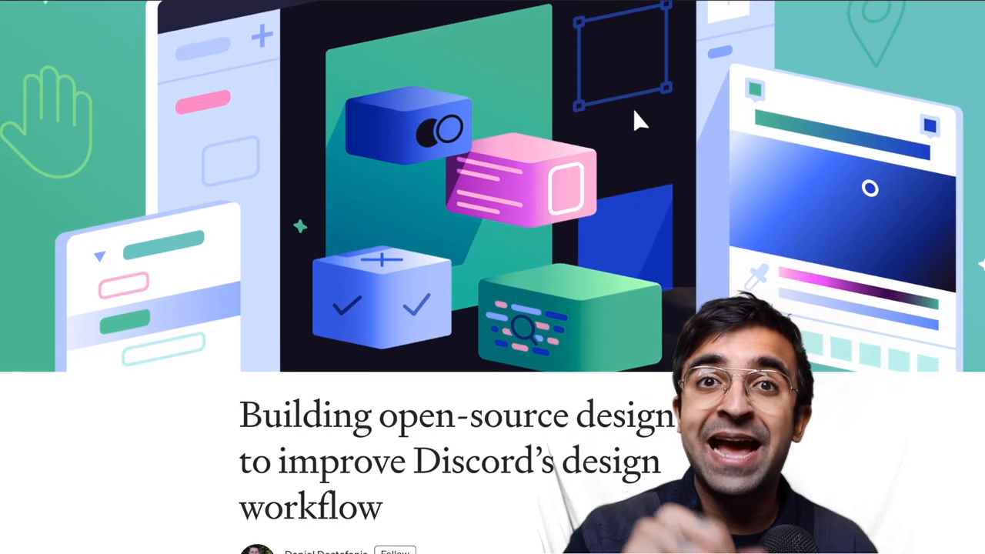
Scroll through the Discord design-tooling article's bullet lists of benefits on Medium
scroll("down", 3)
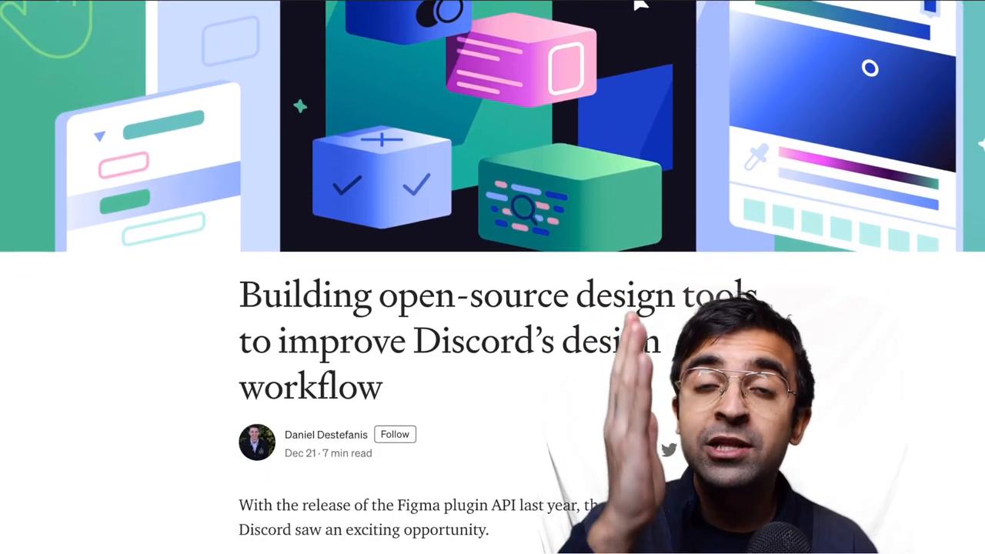
scroll("down", 3)
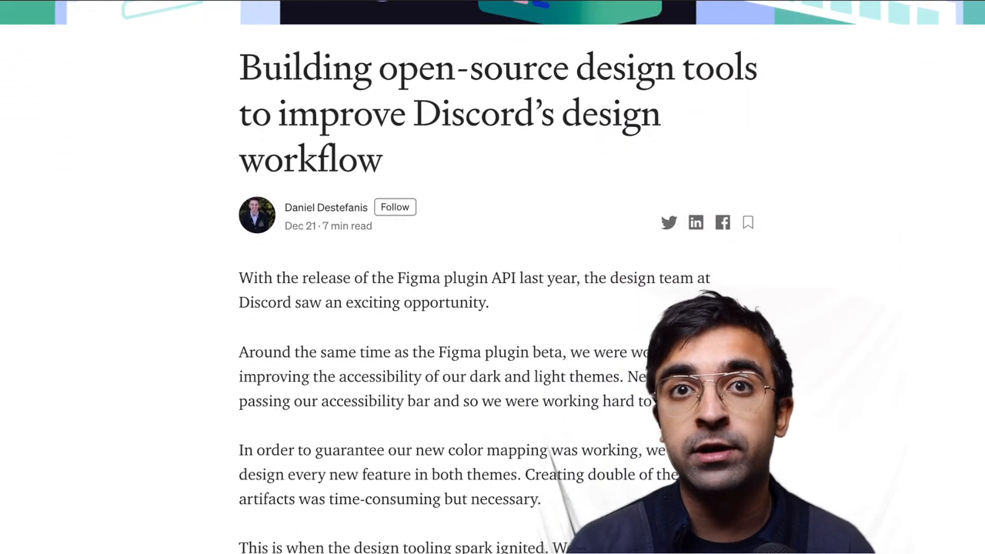
scroll("down", 3)
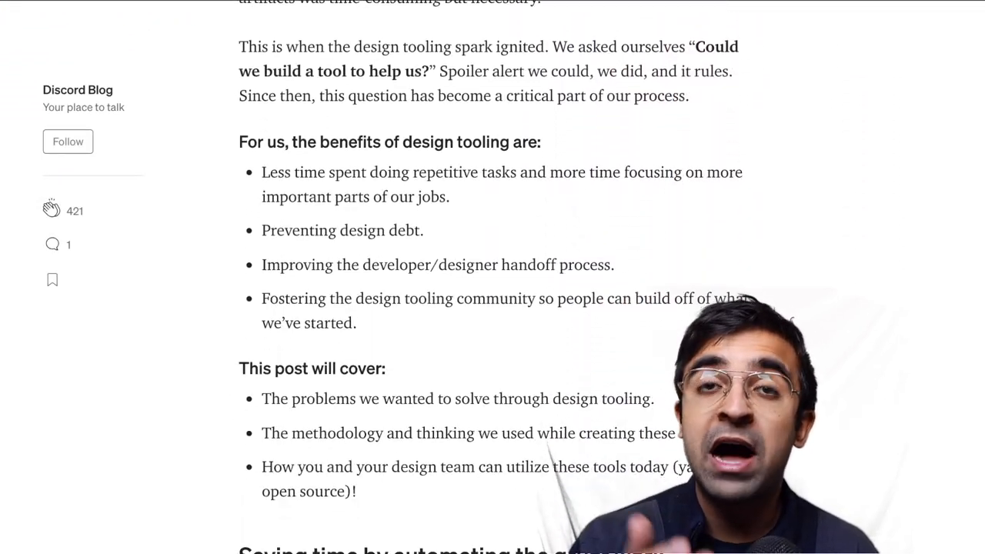
scroll("down", 3)
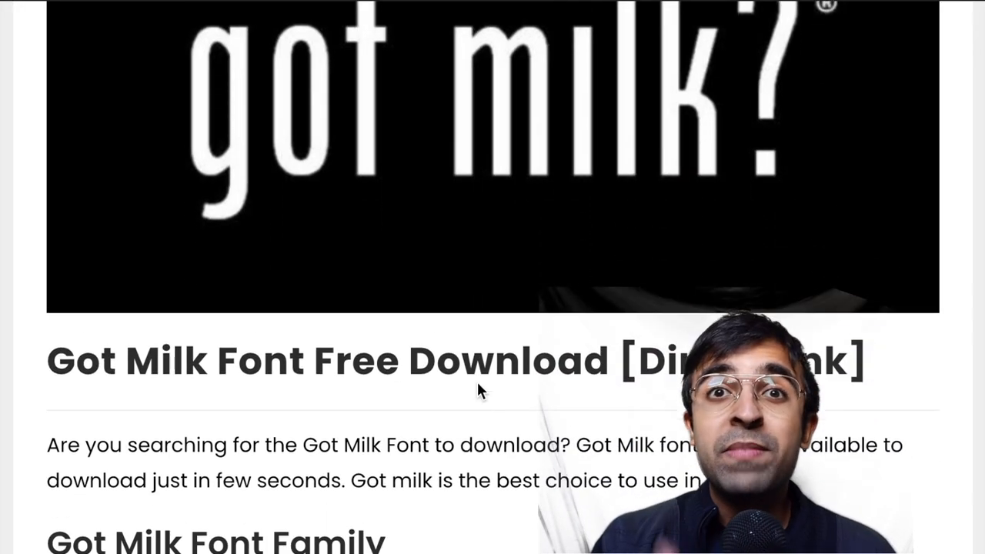
Scroll the Got Milk Font article on Fonts Panda through its designer history and usage
scroll("down", 3)
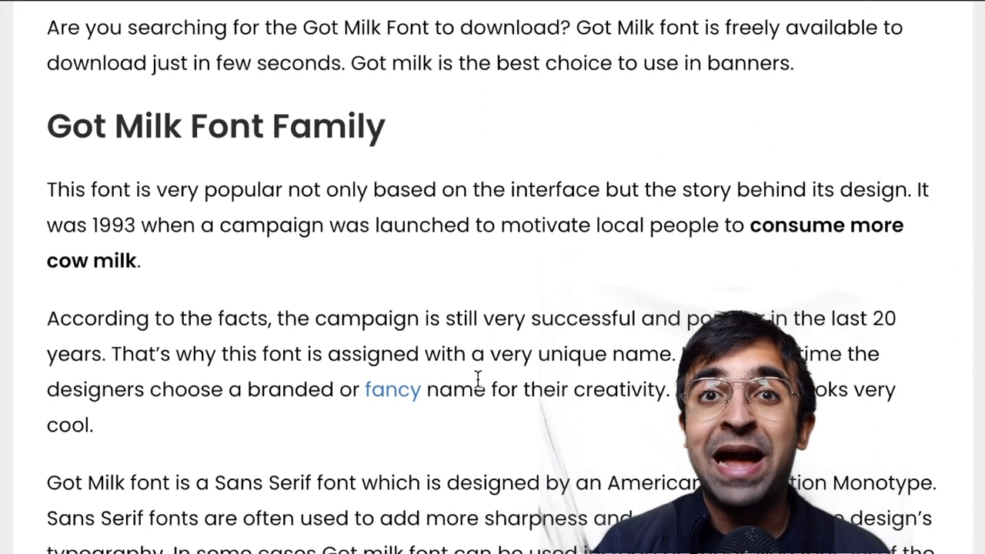
scroll("down", 3)
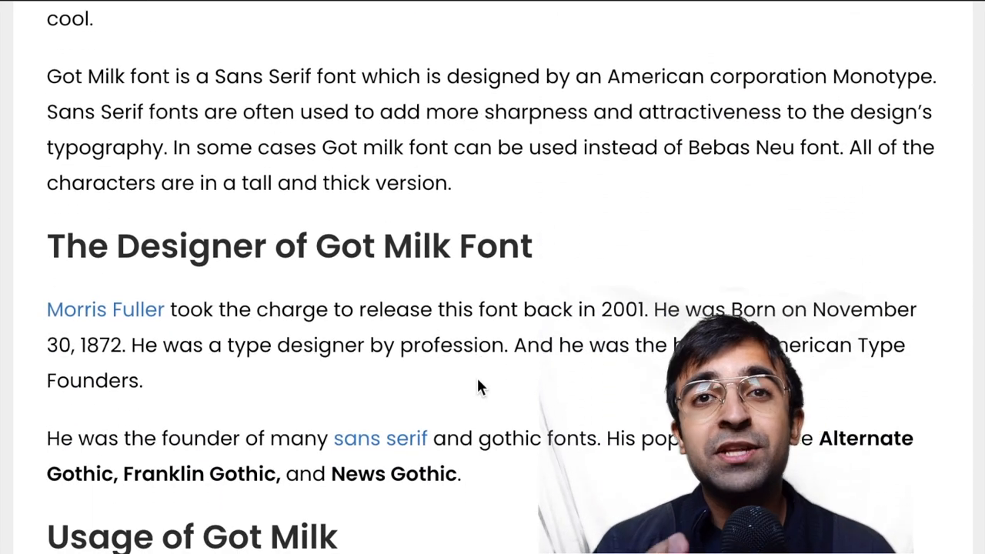
scroll("down", 3)
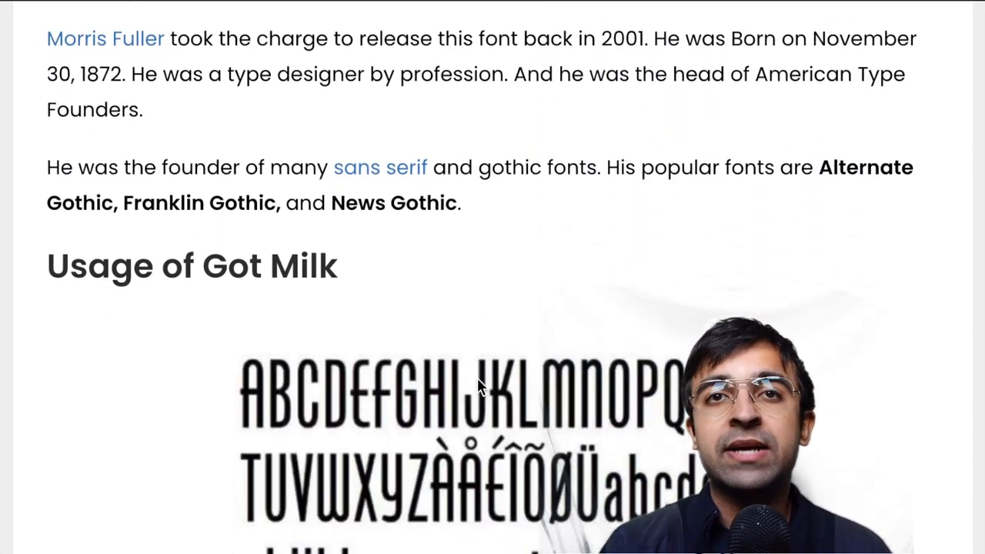
scroll("down", 3)
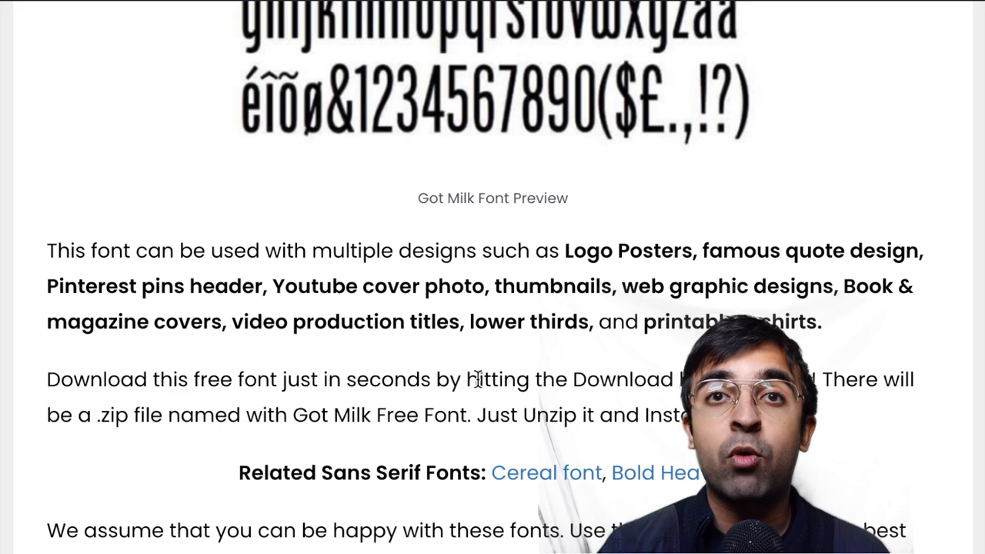
scroll("down", 3)
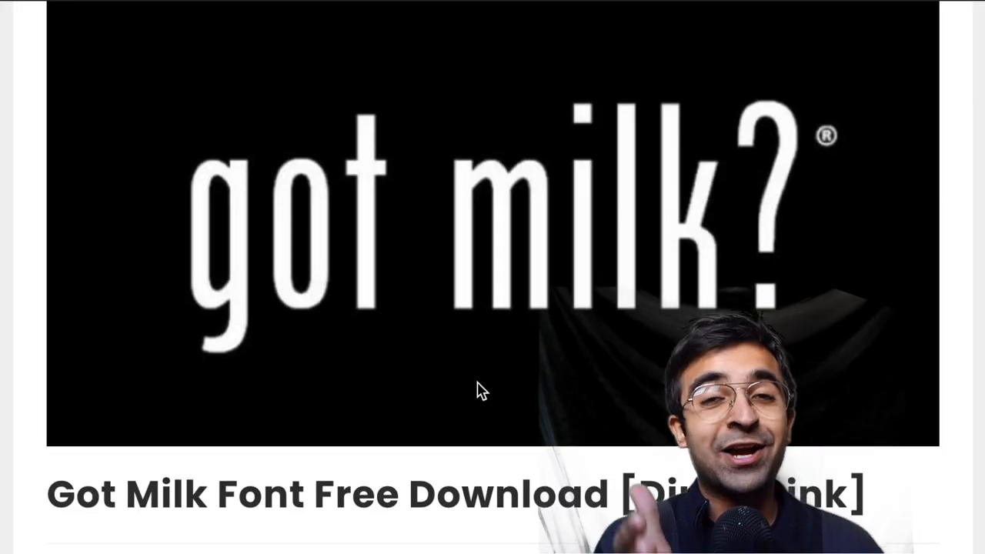
Continue down the Got Milk Font page to the font preview section
scroll("down", 3)
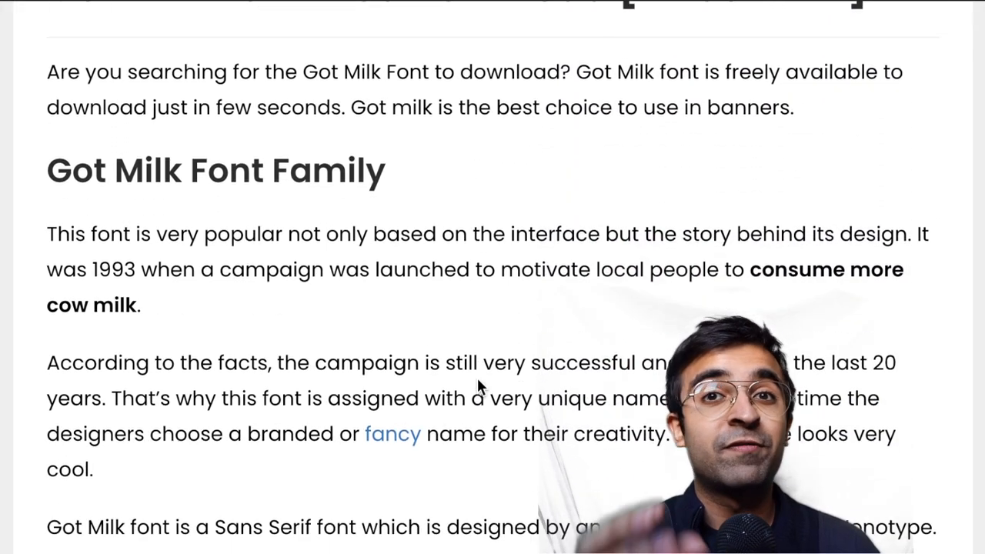
scroll("down", 3)
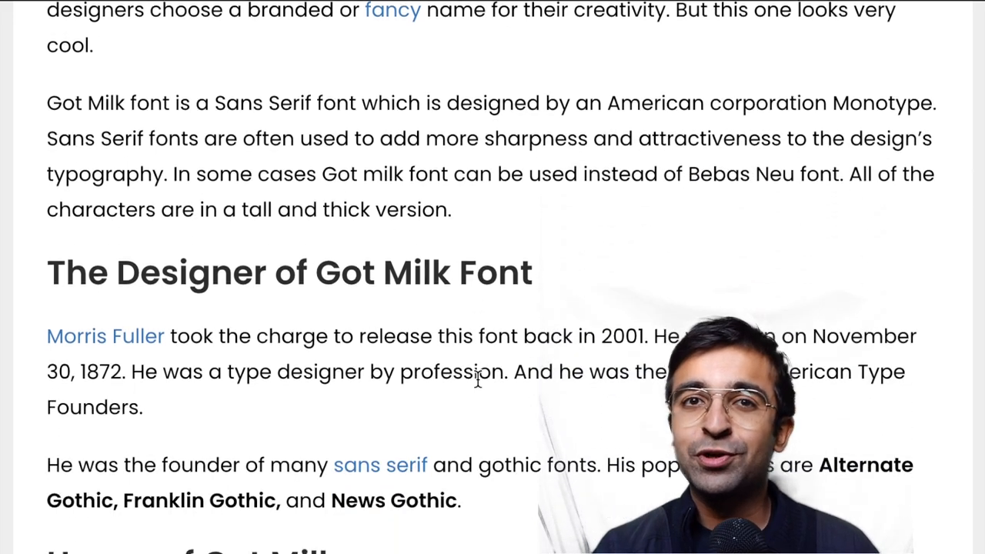
scroll("down", 3)
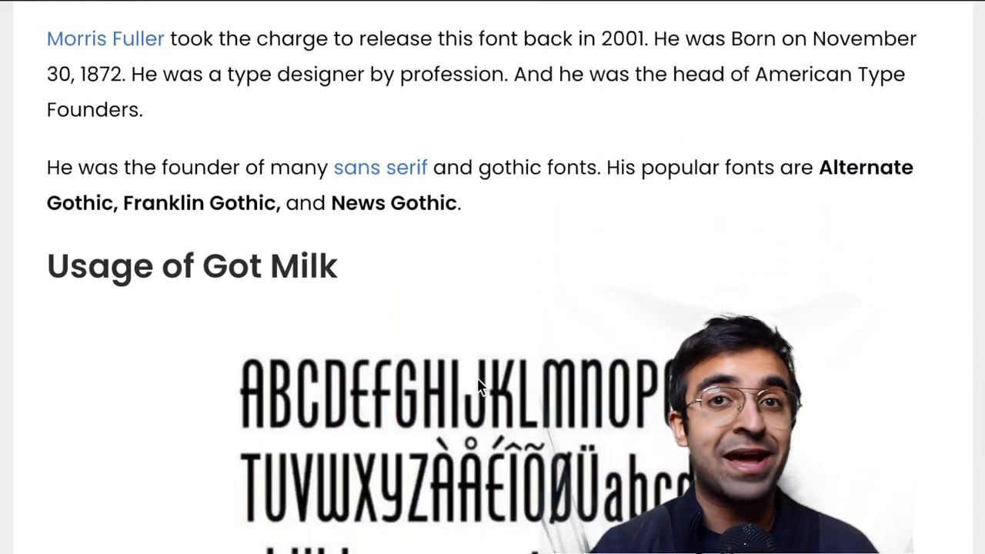
scroll("down", 3)
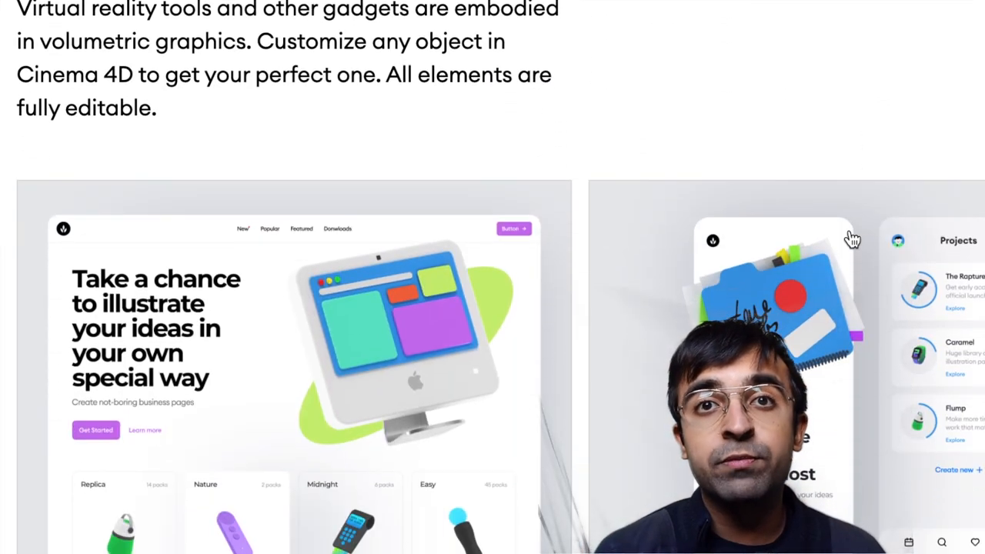
Scroll through the Craftwork 3D gadgets pack previews of app screens and icons
scroll("down", 3)
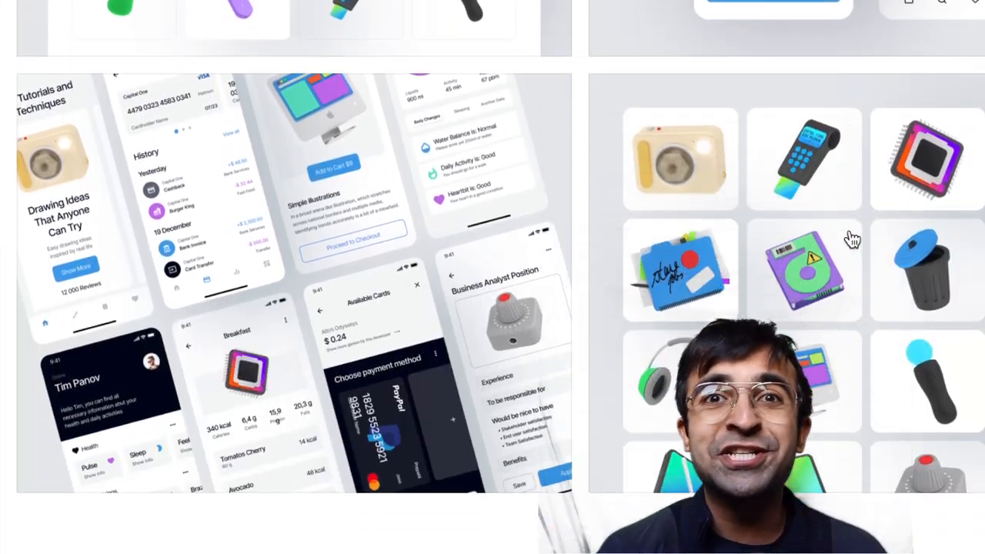
scroll("down", 3)
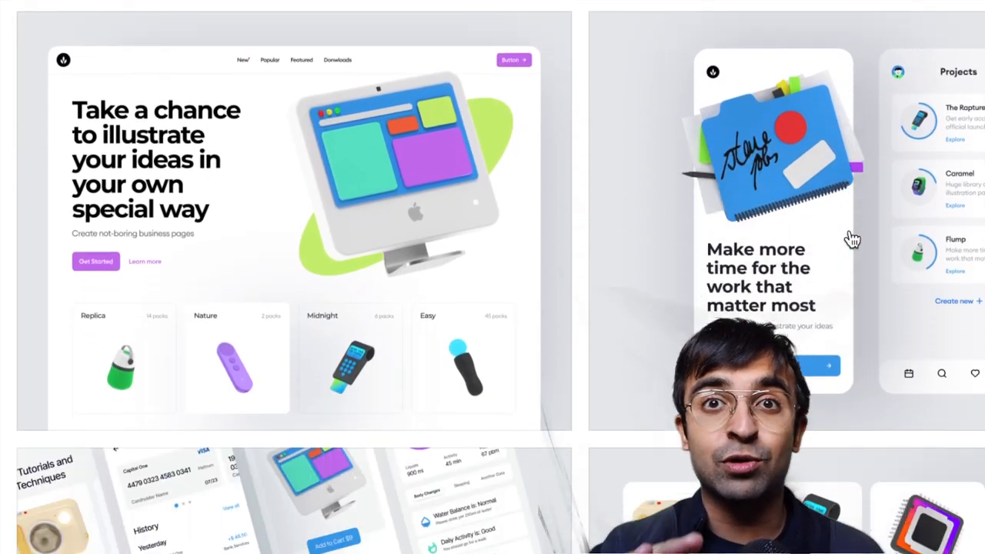
scroll("down", 3)
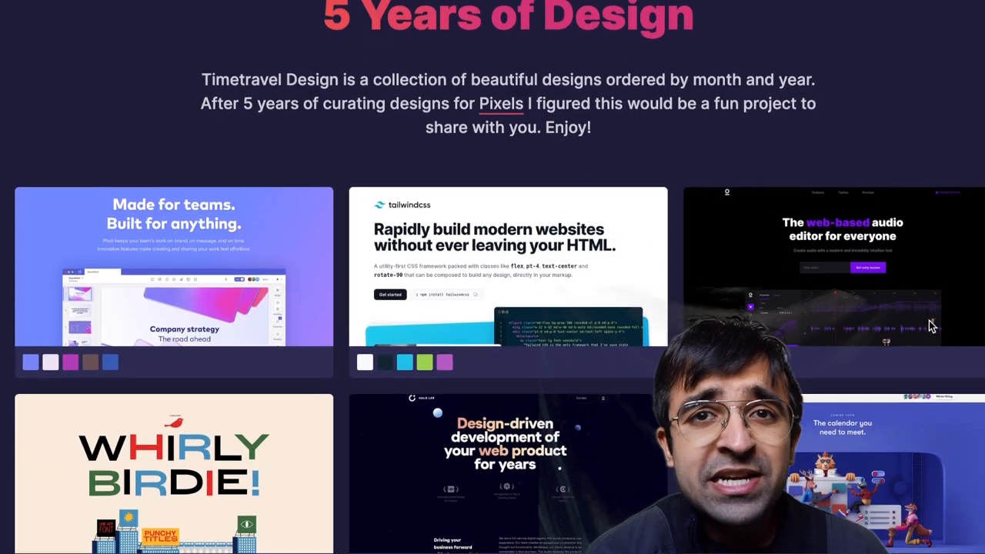
Scroll the Timetravel Design gallery through year-sorted website designs with their colour palettes
scroll("down", 3)
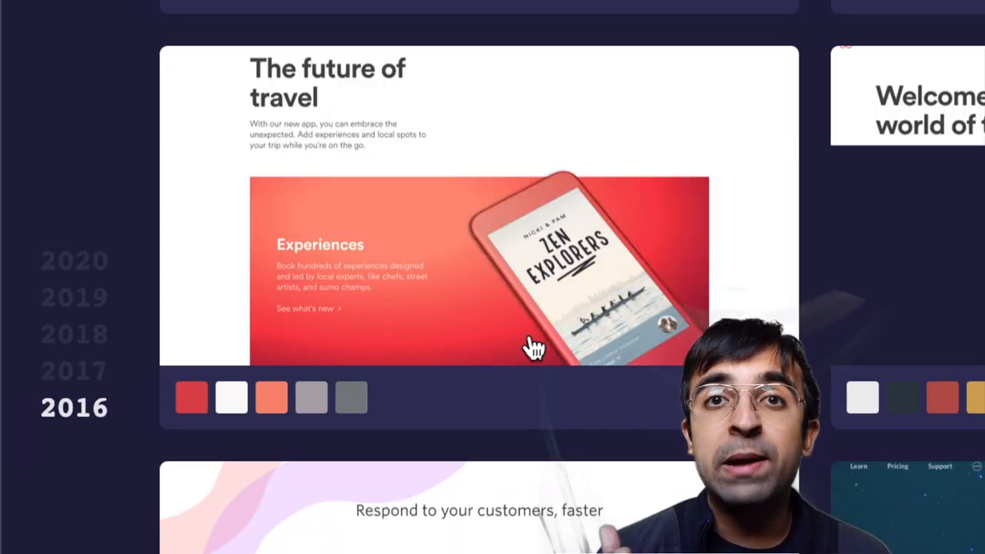
scroll("down", 3)
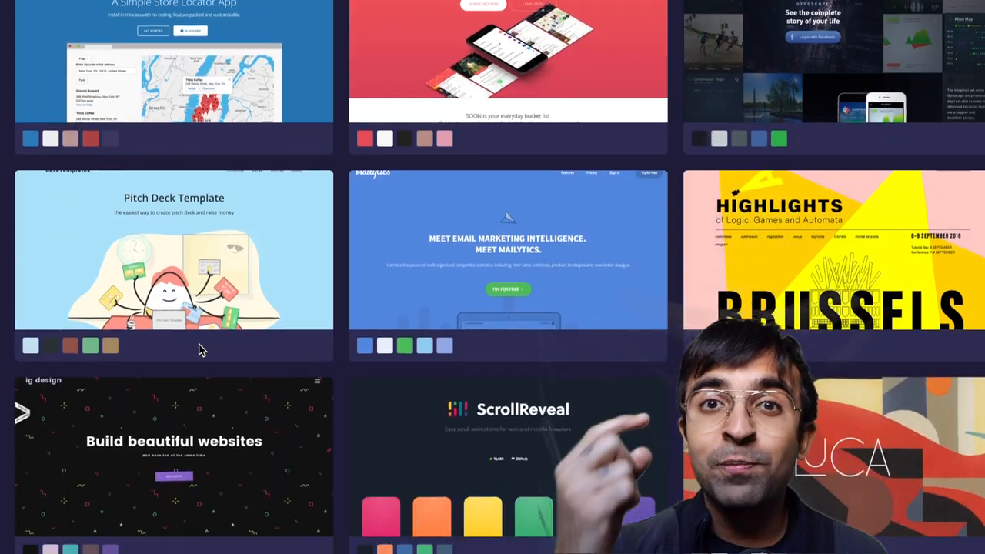
scroll("down", 3)
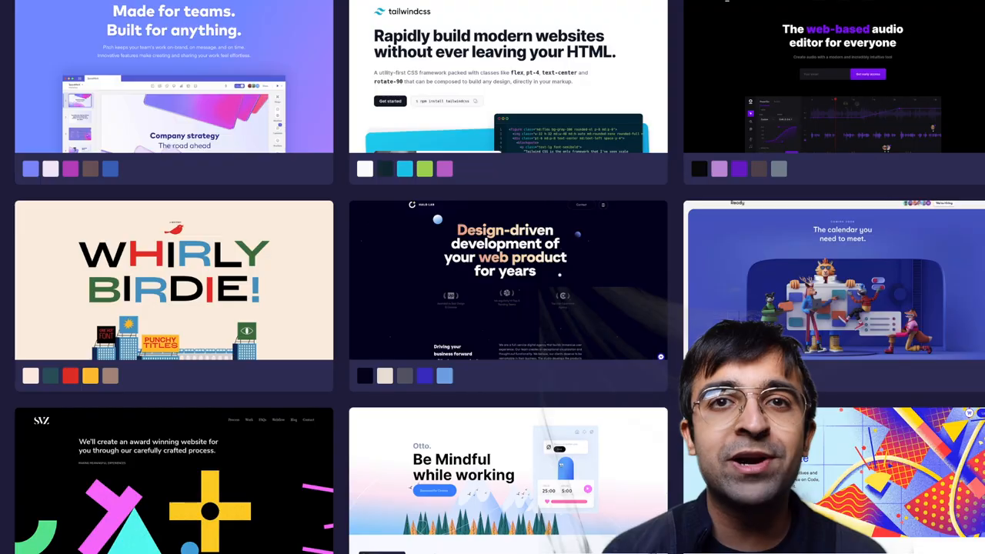
scroll("down", 3)
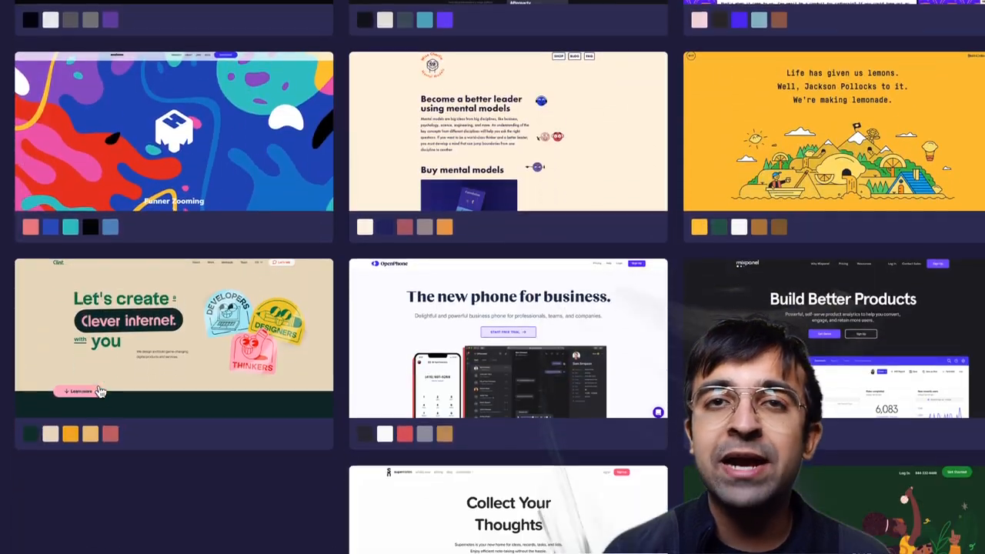
scroll("down", 3)
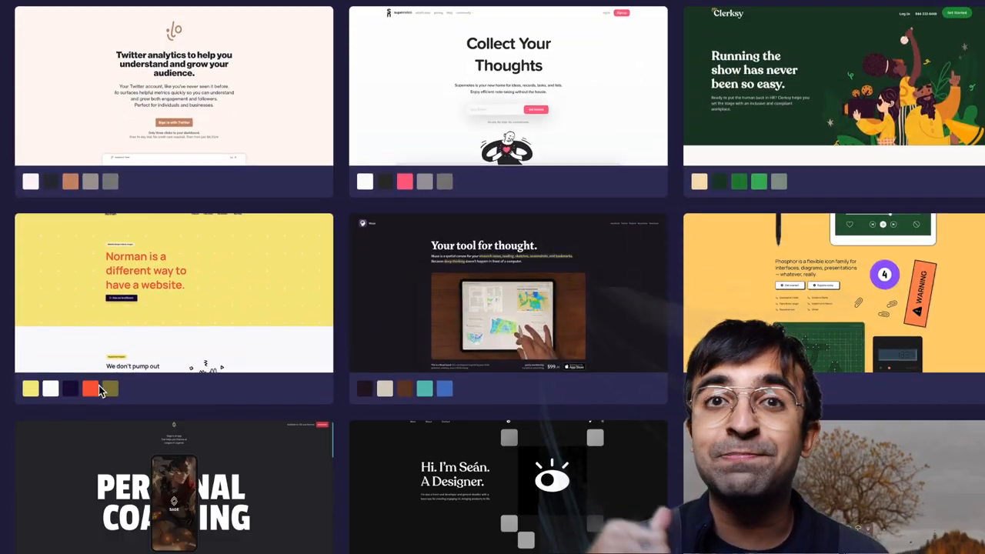
scroll("down", 3)
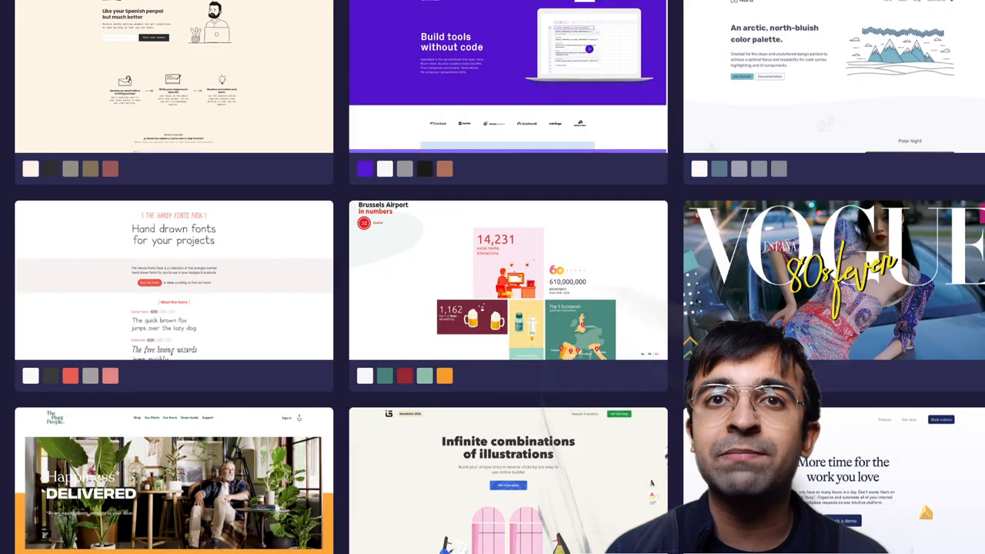